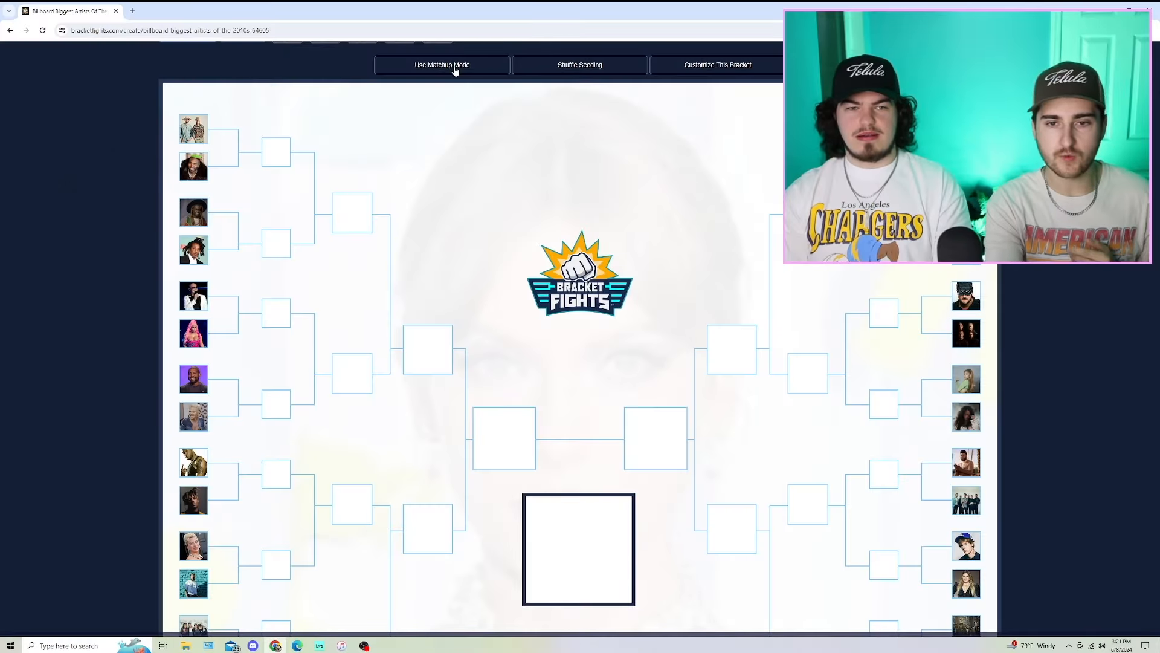
# Step: Switch the 2010s artists bracket to Matchup Mode to decide one pairing at a time
pyautogui.click(441, 65)
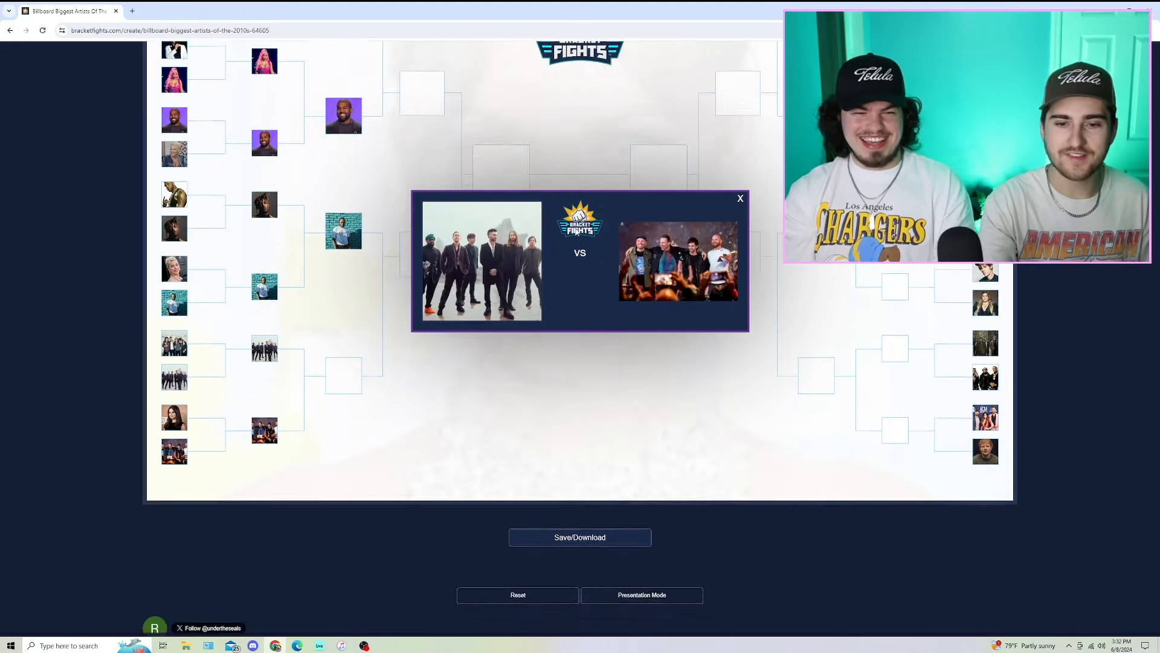
# Step: Read Billboard's Coldplay top songs article, then return to the BracketFights tab
pyautogui.scroll(-3)
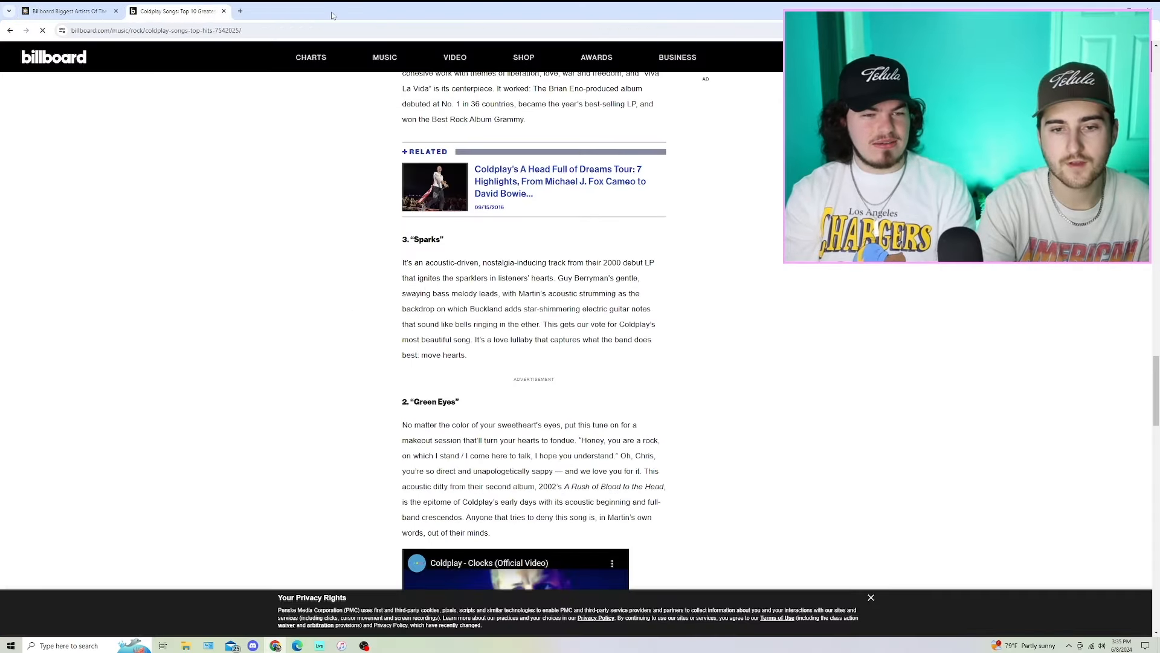
pyautogui.click(66, 11)
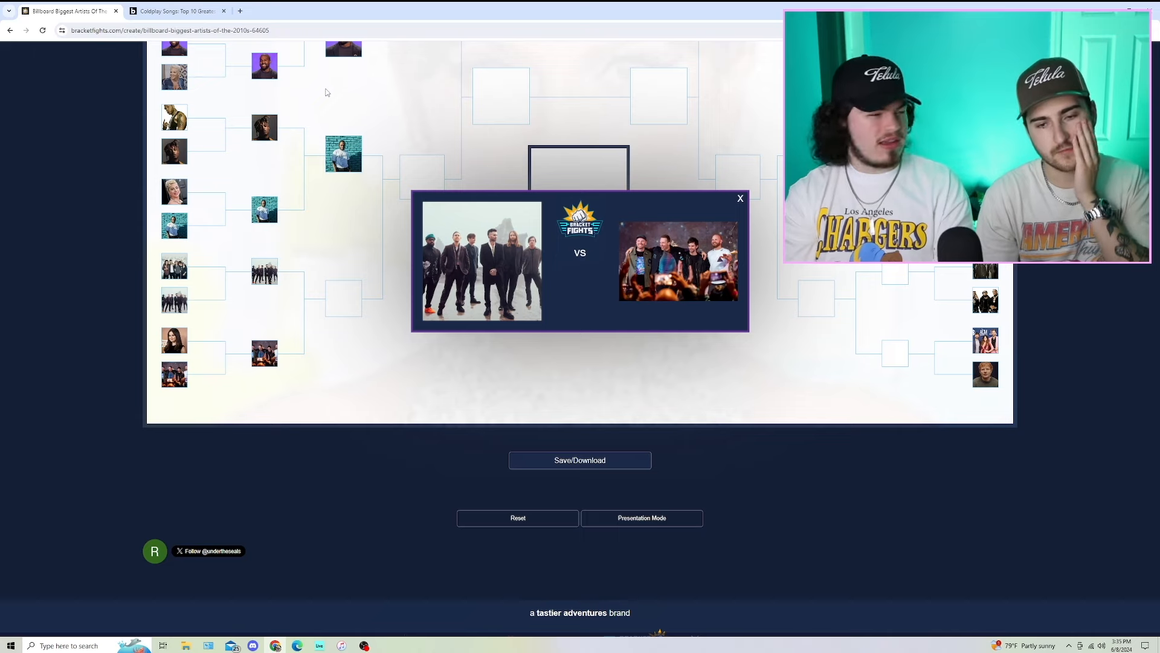
pyautogui.moveTo(547, 191)
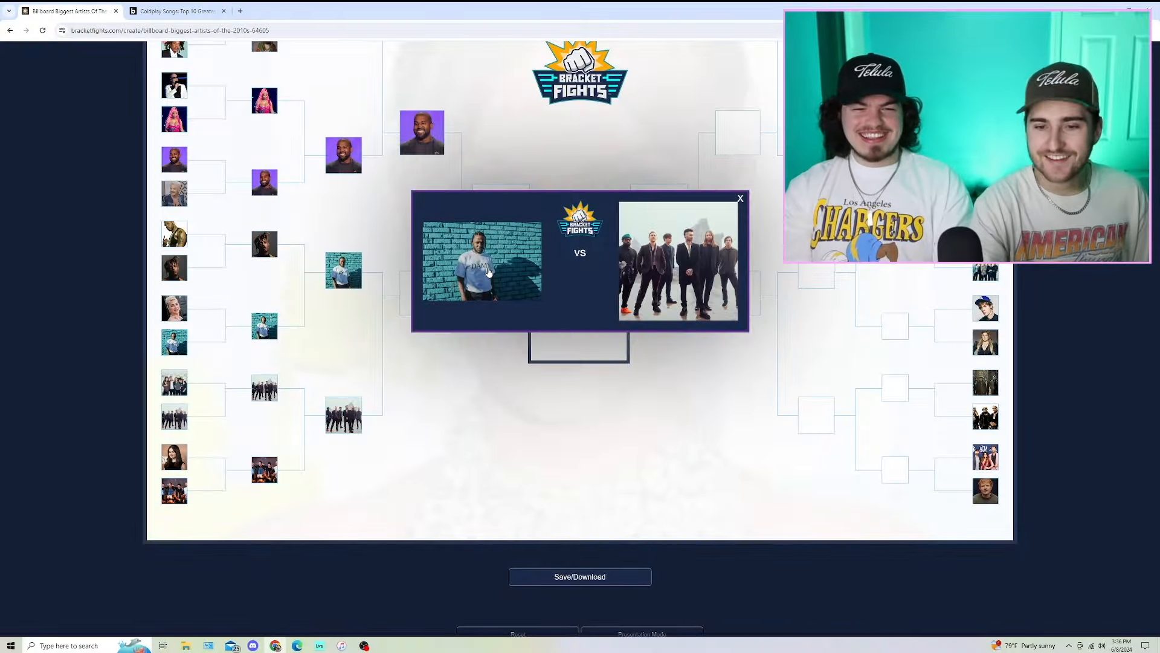
# Step: Advance the artist by the teal wall over the band and decide the next matchup
pyautogui.click(481, 261)
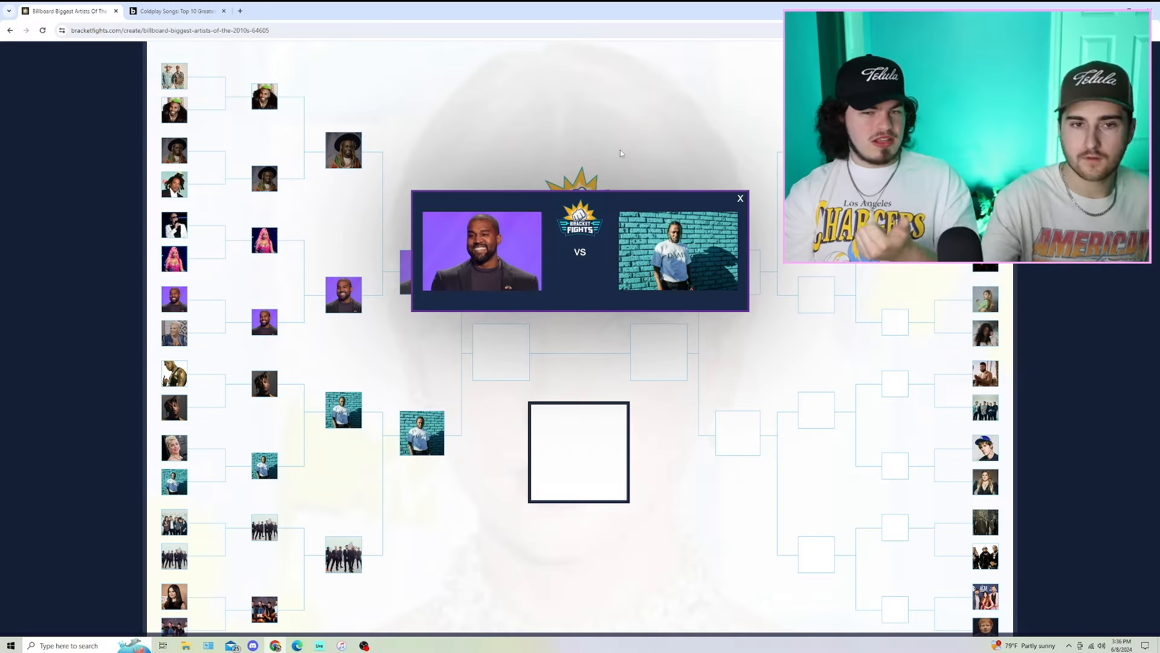
pyautogui.click(174, 10)
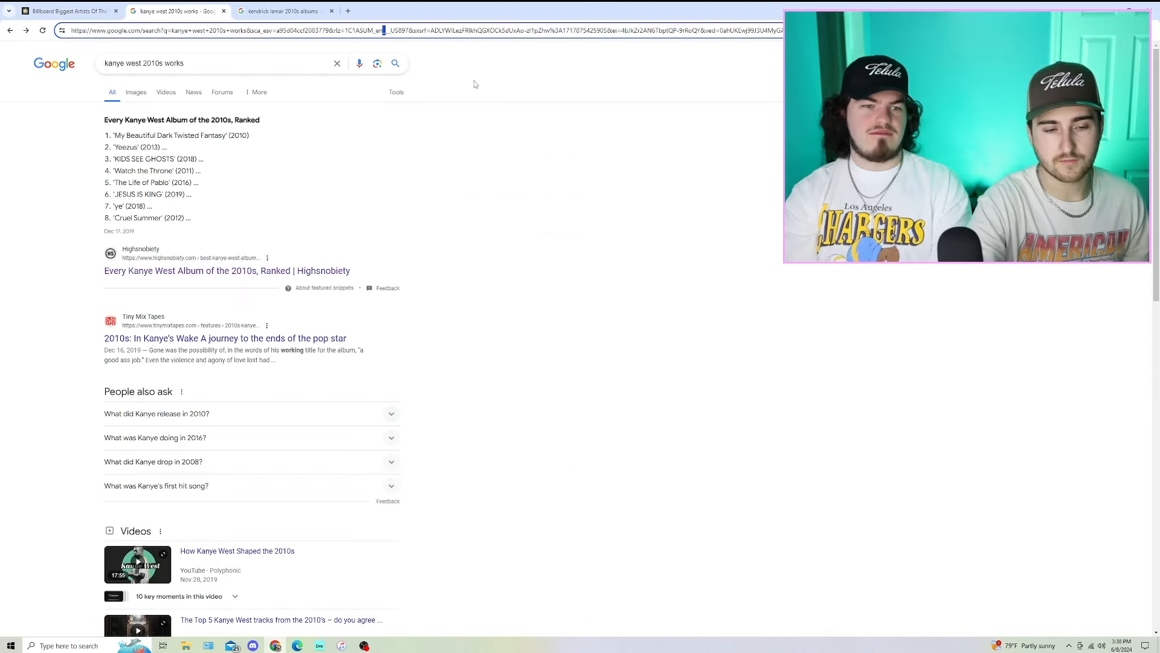
# Step: Compare Kendrick Lamar's and Kanye West's 2010s album searches, then return to the bracket
pyautogui.click(281, 10)
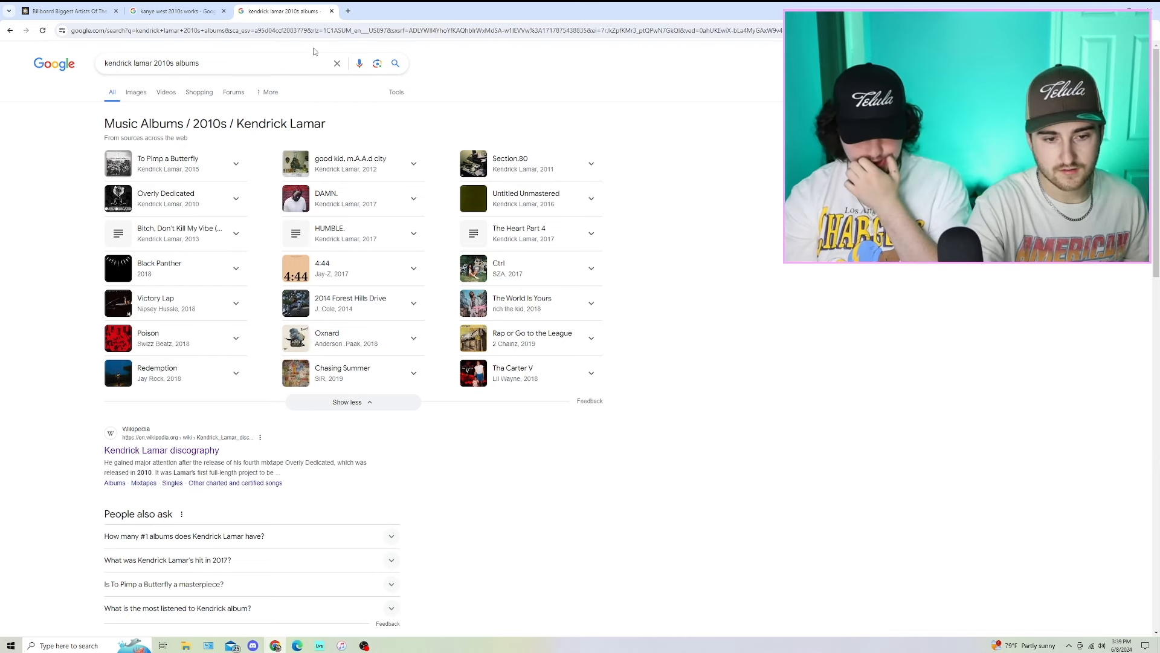
pyautogui.click(174, 10)
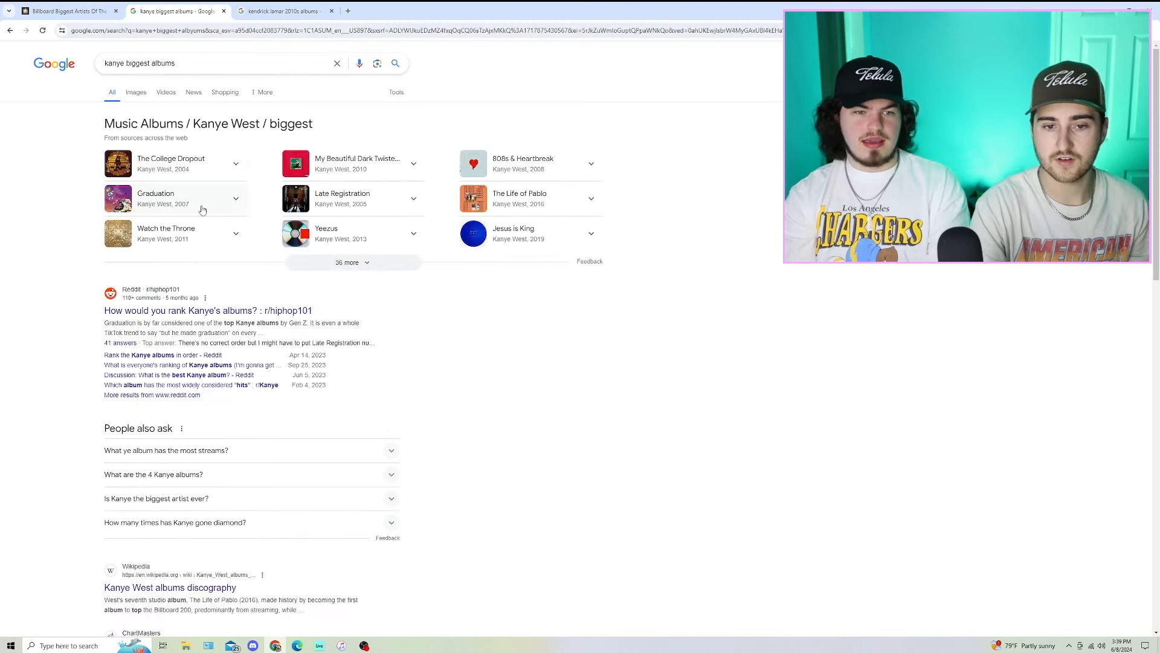
pyautogui.moveTo(551, 174)
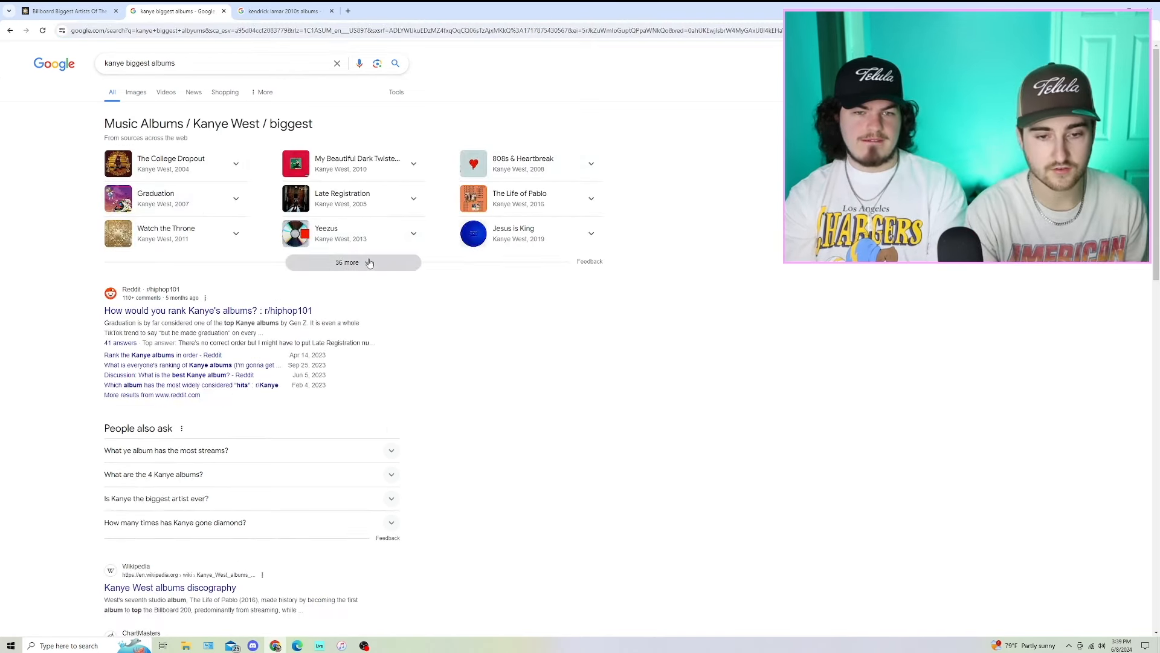
pyautogui.click(281, 10)
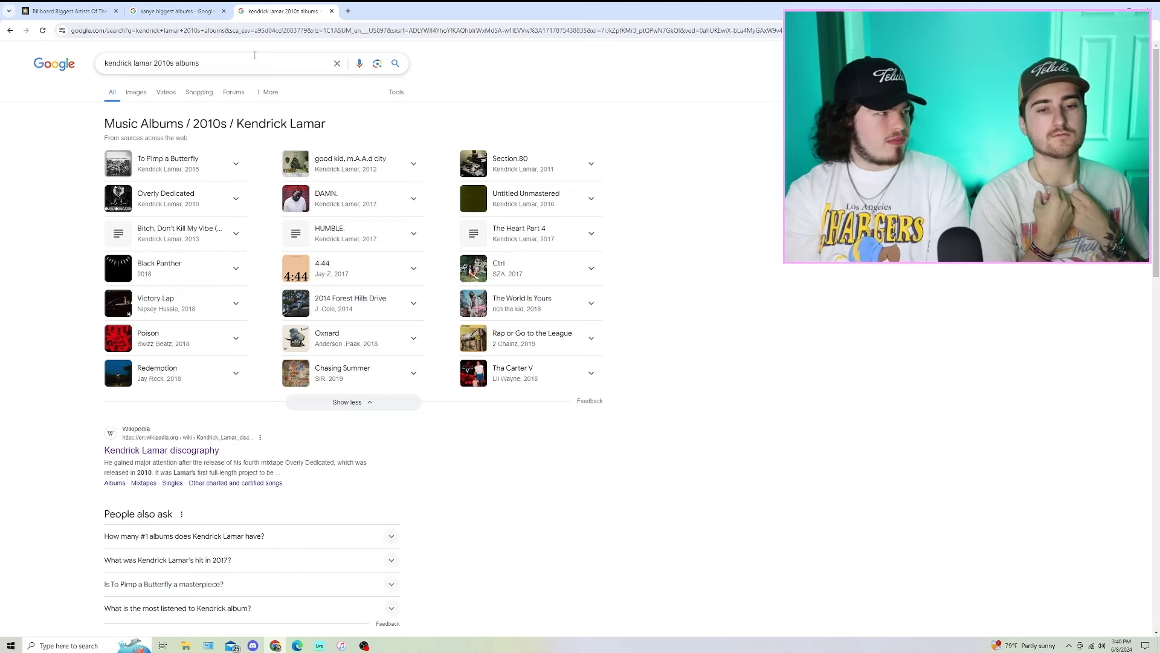
pyautogui.click(67, 11)
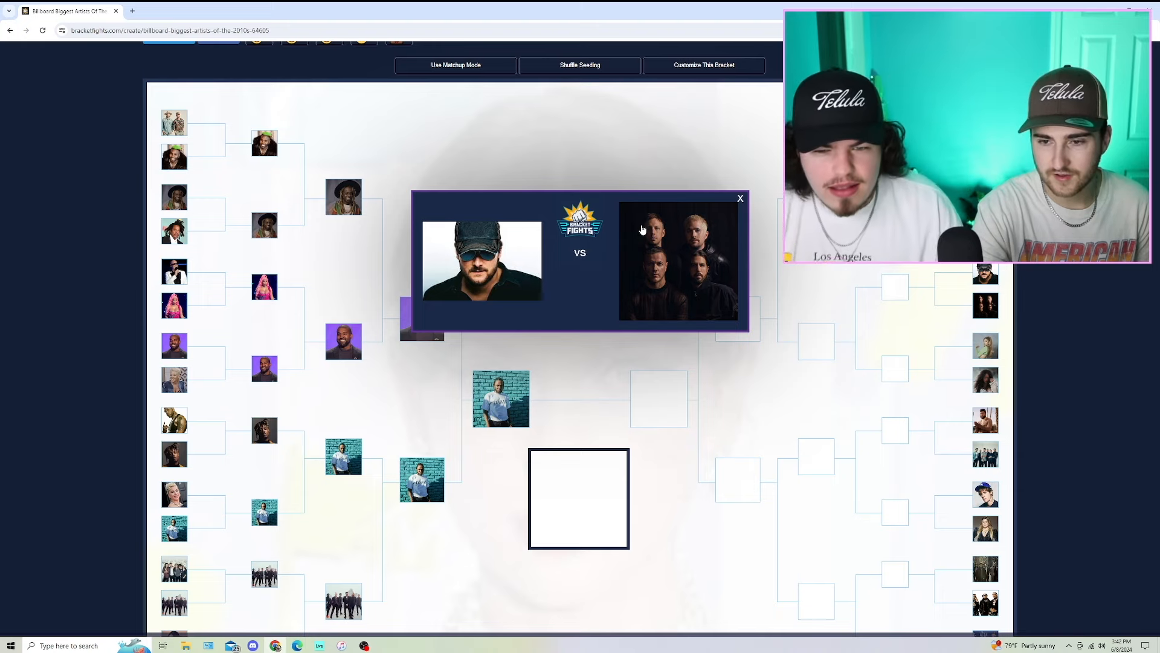
pyautogui.moveTo(524, 203)
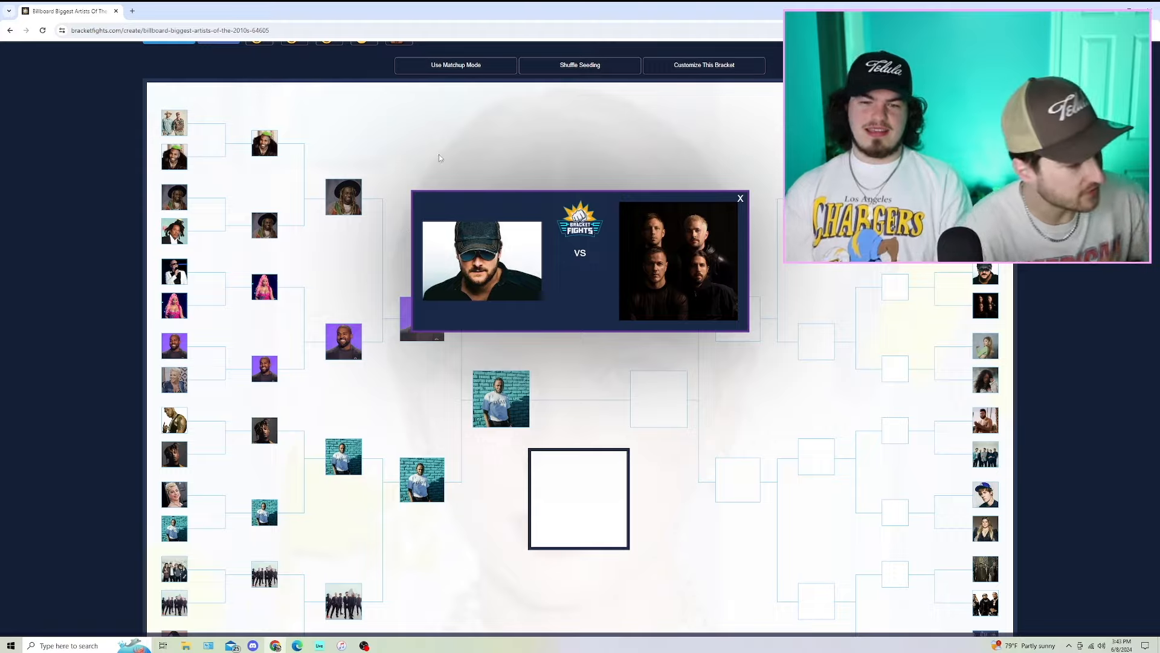
# Step: Open a new tab to look up Eric Church for his matchup against the band
pyautogui.click(739, 197)
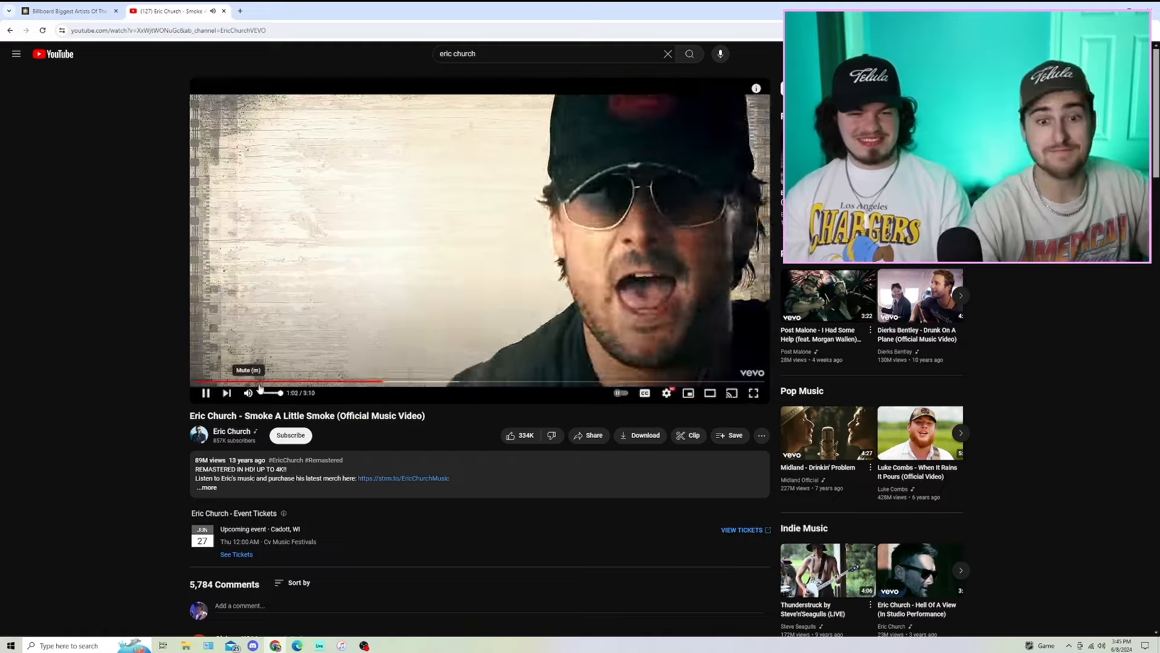
# Step: Adjust the sound on Eric Church's 'Smoke A Little Smoke' music video
pyautogui.click(66, 11)
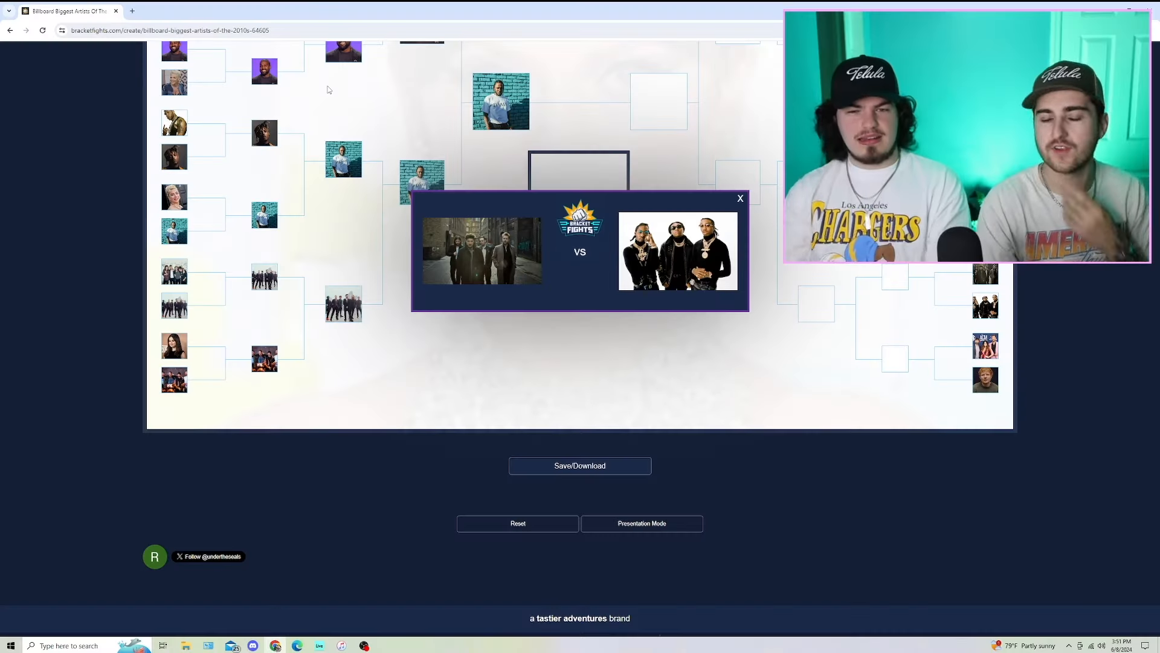
pyautogui.moveTo(431, 214)
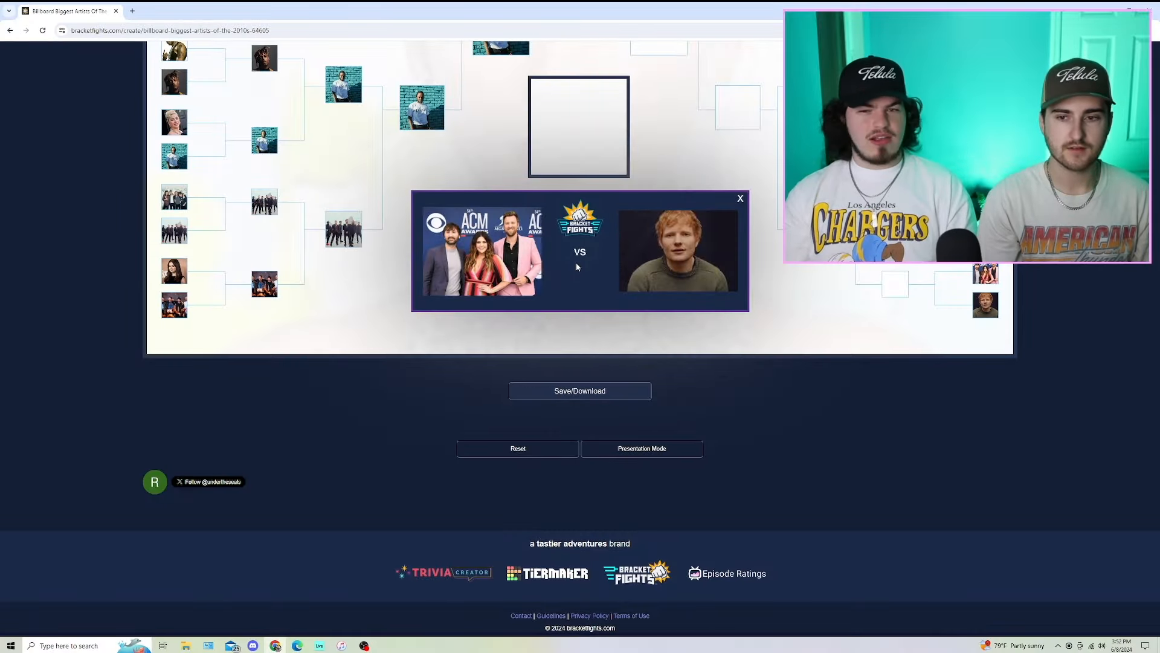
# Step: Right-click on the BracketFights page while deciding the right-half matchups
pyautogui.rightClick(676, 249)
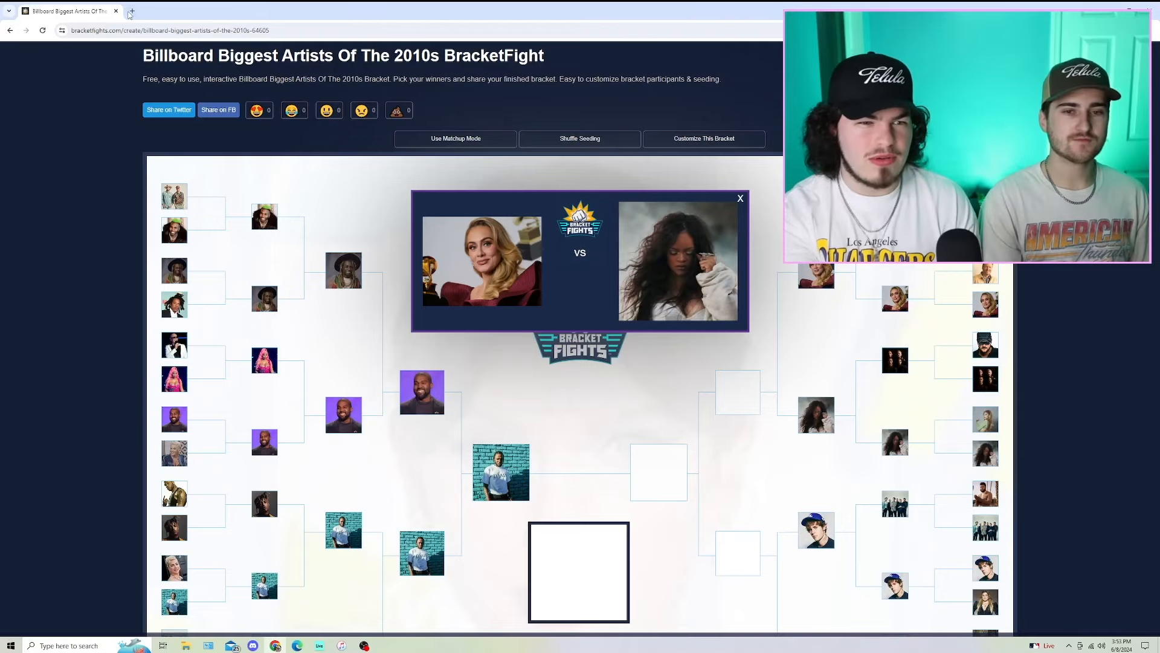
# Step: Search Google for 'rihanna umbrella', 'ed sheeran shape of you' and Adele's Grammy count
pyautogui.click(132, 10)
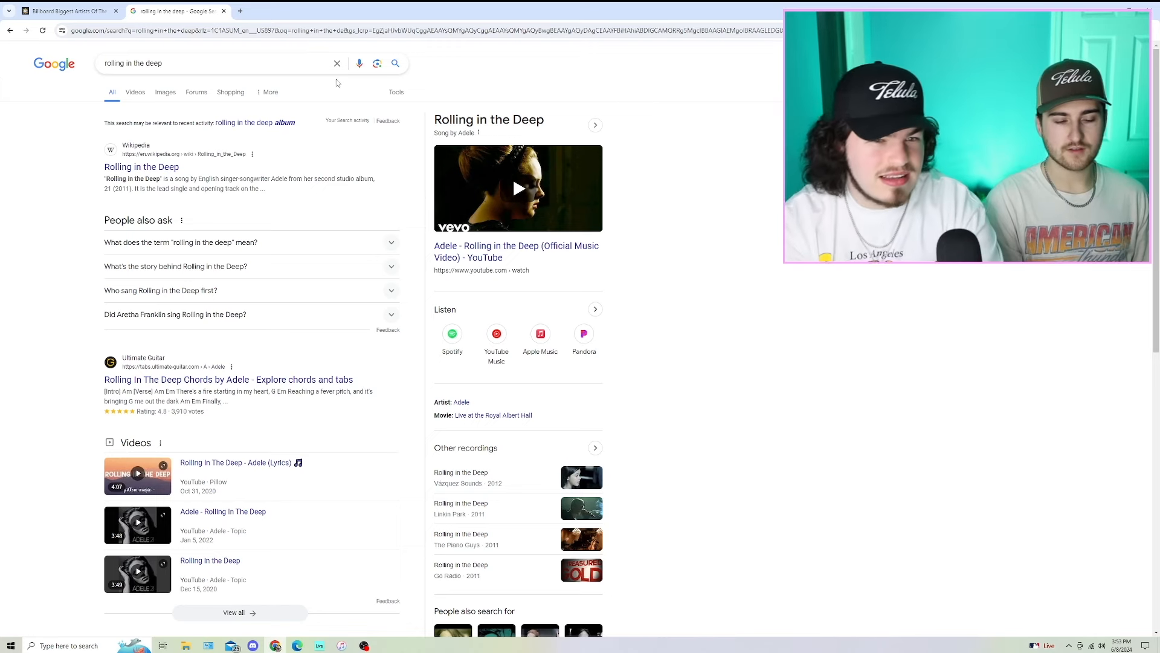
pyautogui.write('rihanna umbrella')
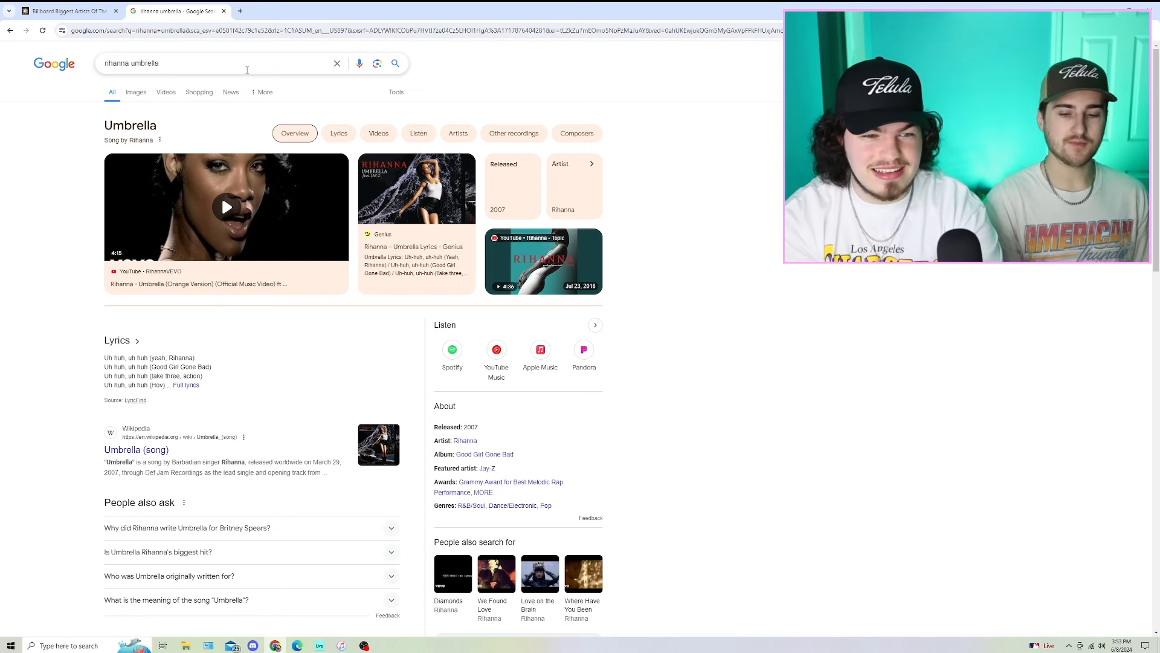
pyautogui.scroll(-3)
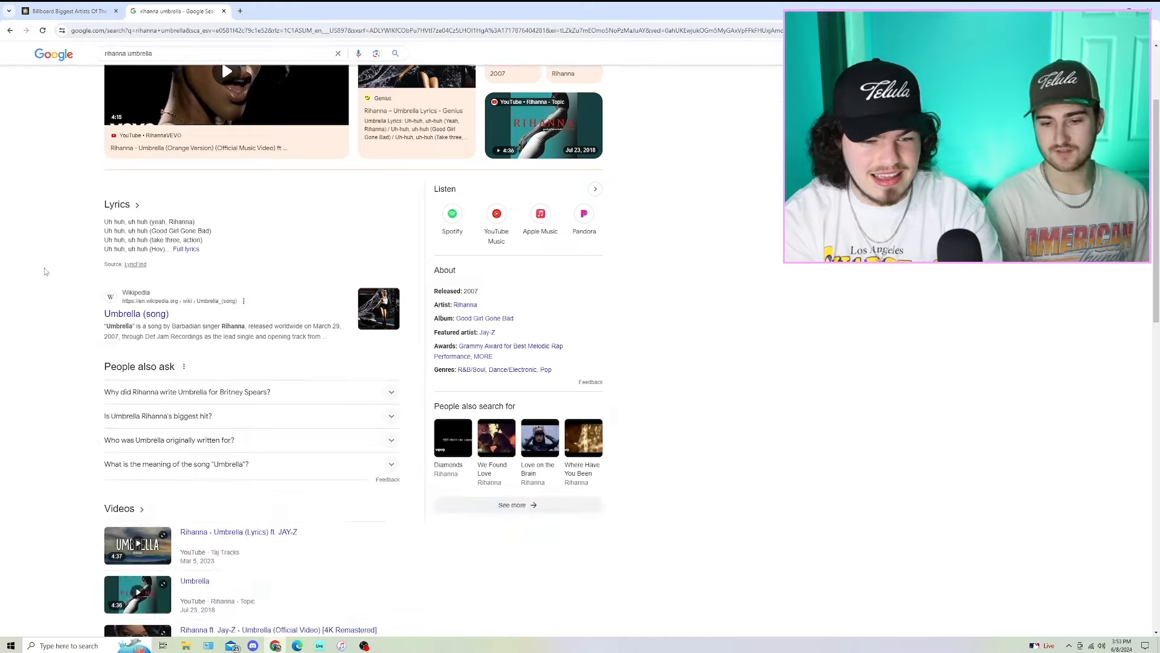
pyautogui.write('ed sheeran shape of you')
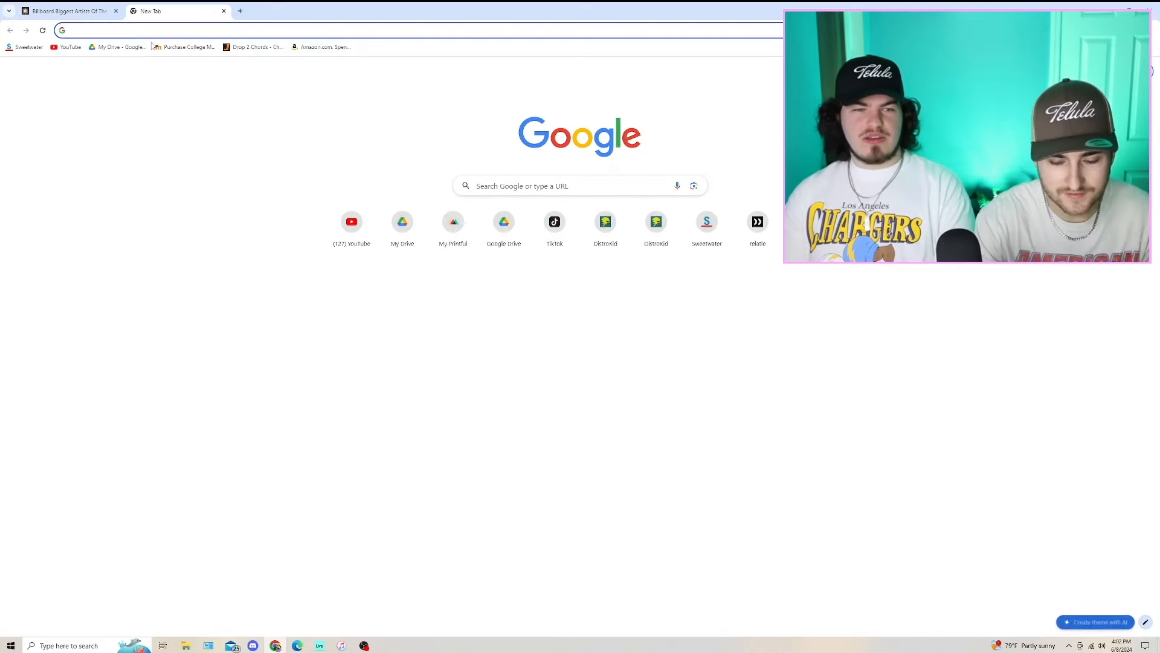
pyautogui.write('how many grammtys does adle have')
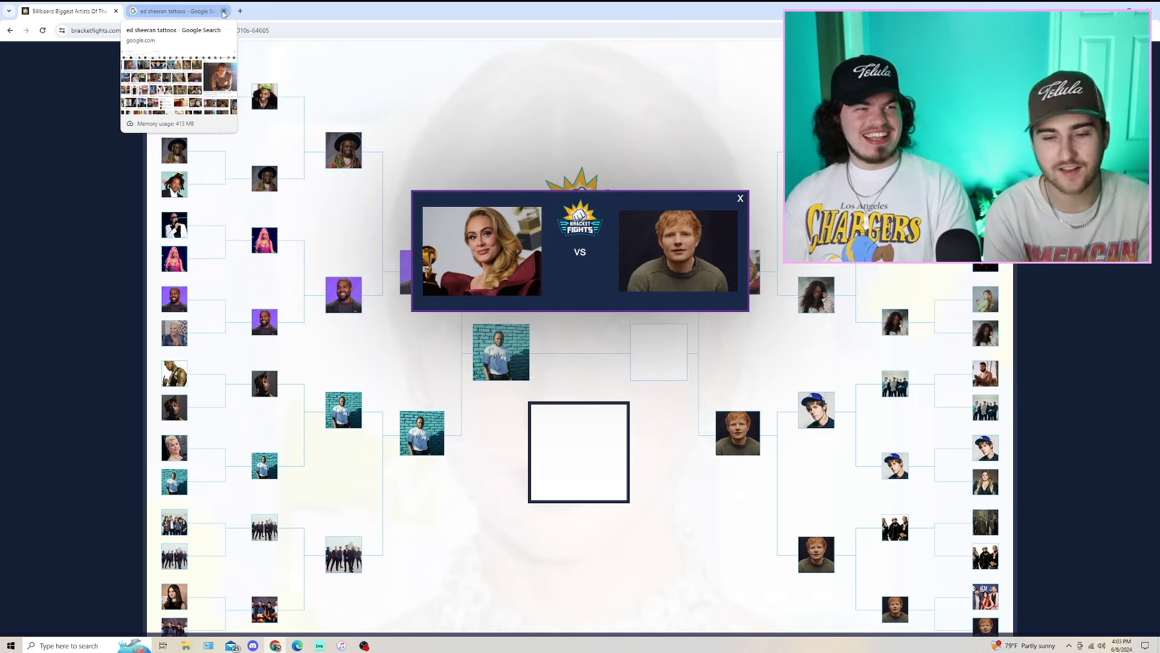
# Step: Close the Google Search tab and scroll the bracket page showing Bruno Mars
pyautogui.click(223, 10)
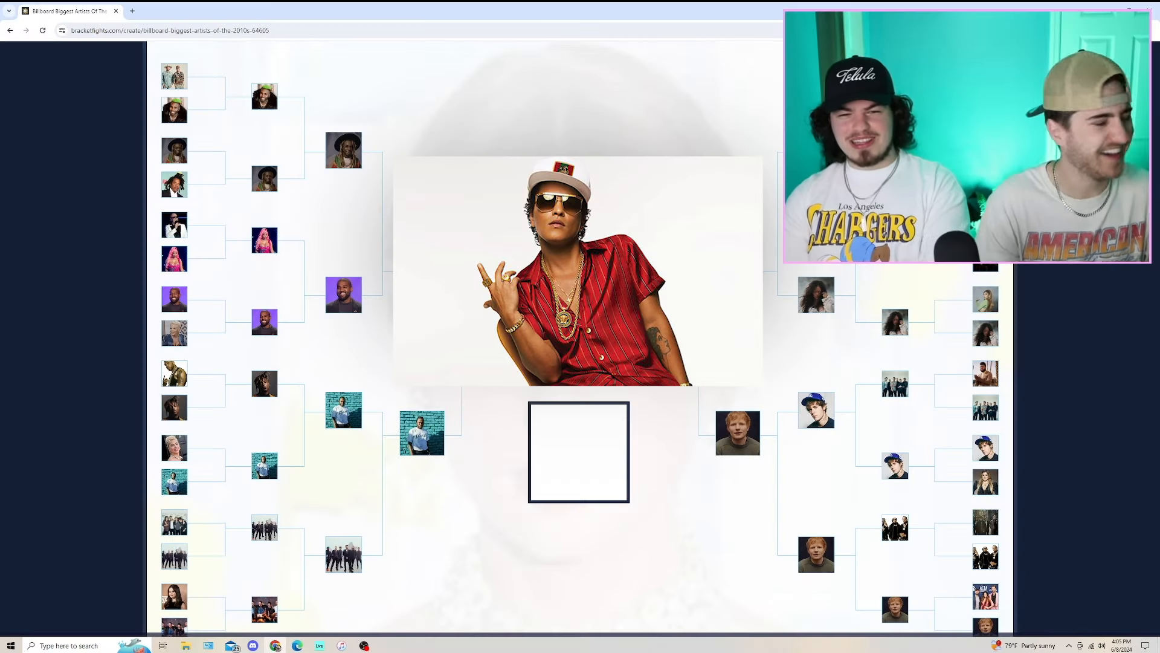
pyautogui.scroll(-3)
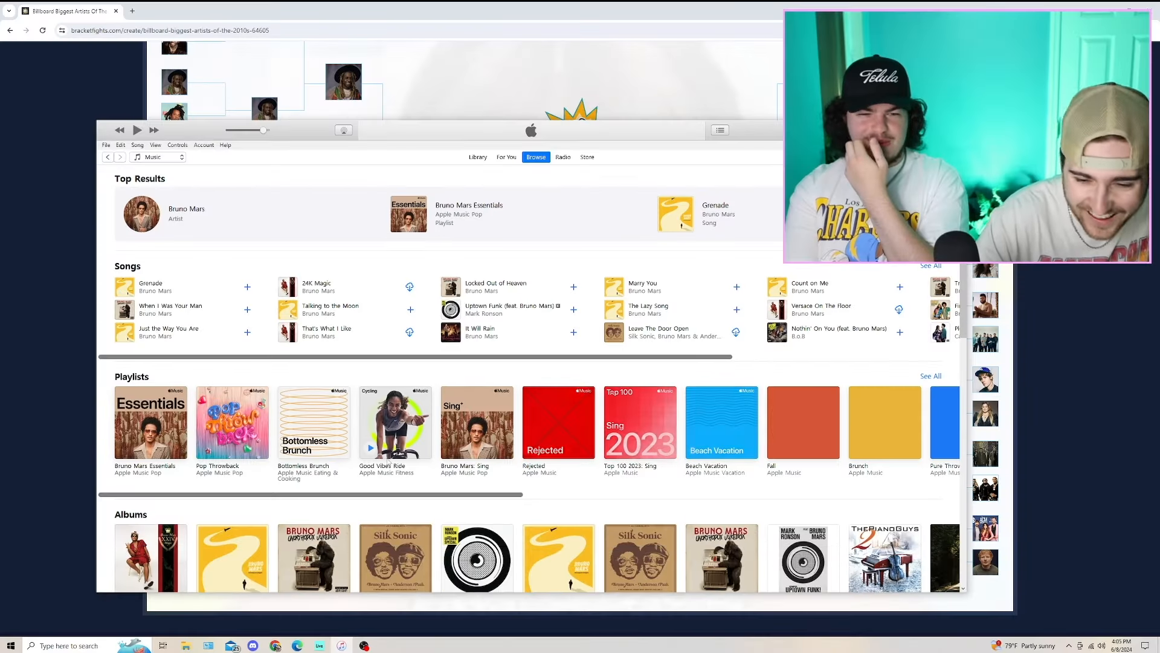
# Step: Browse Bruno Mars's iTunes albums, then dismiss the finish screen to view Ed Sheeran's winning bracket
pyautogui.scroll(-3)
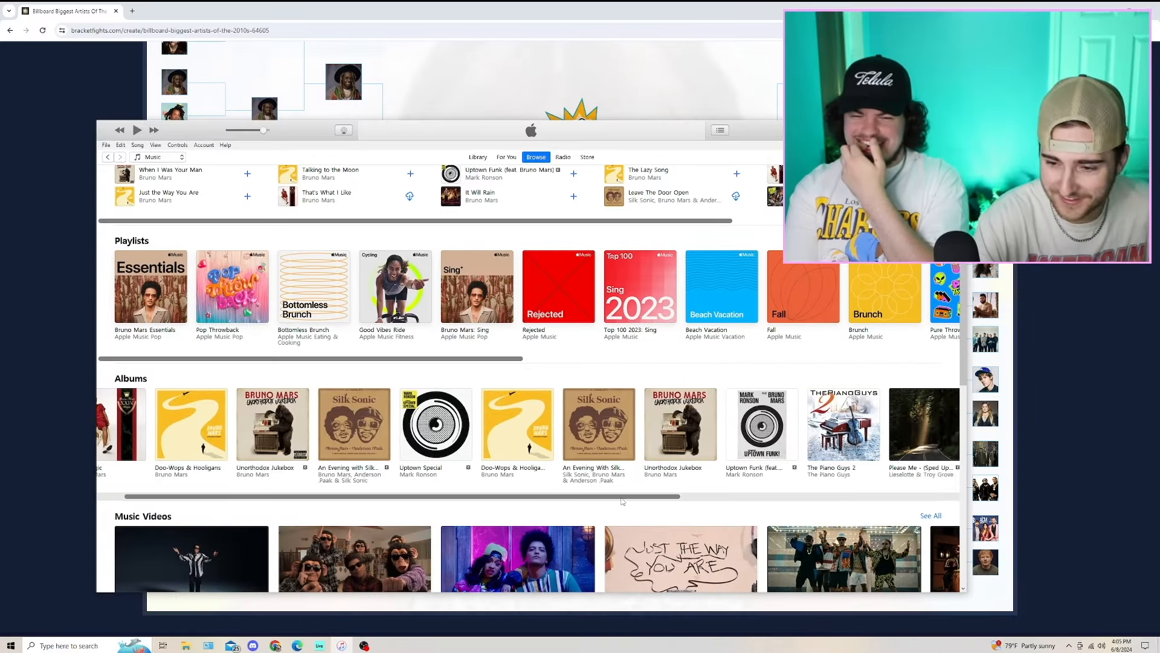
pyautogui.scroll(-3)
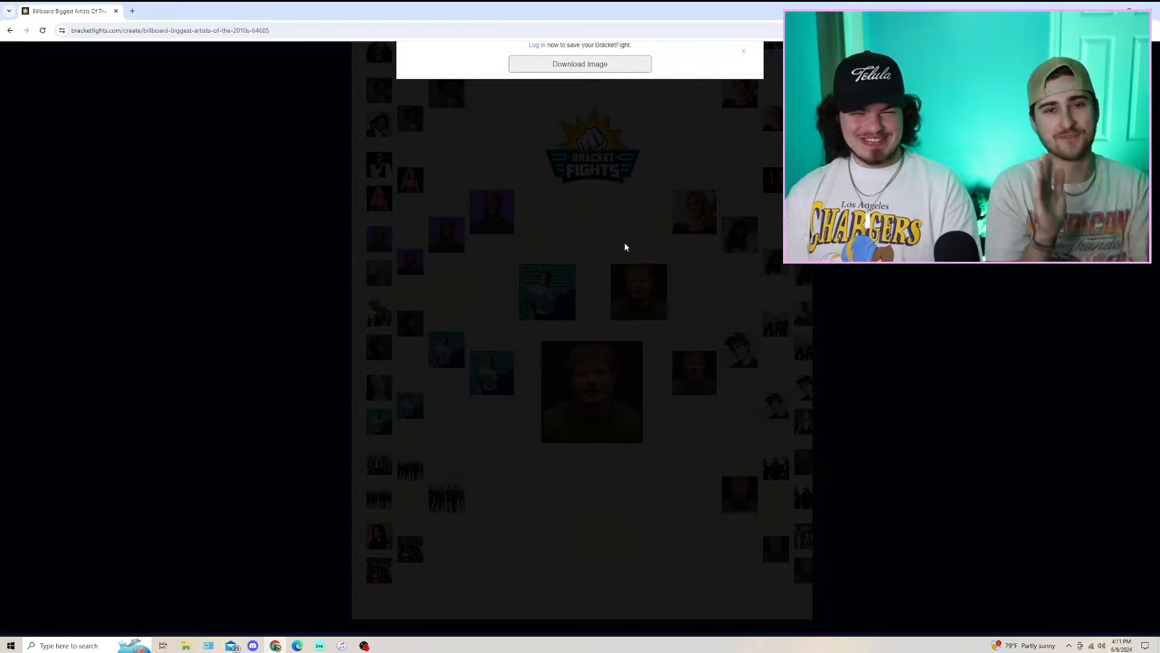
pyautogui.click(742, 51)
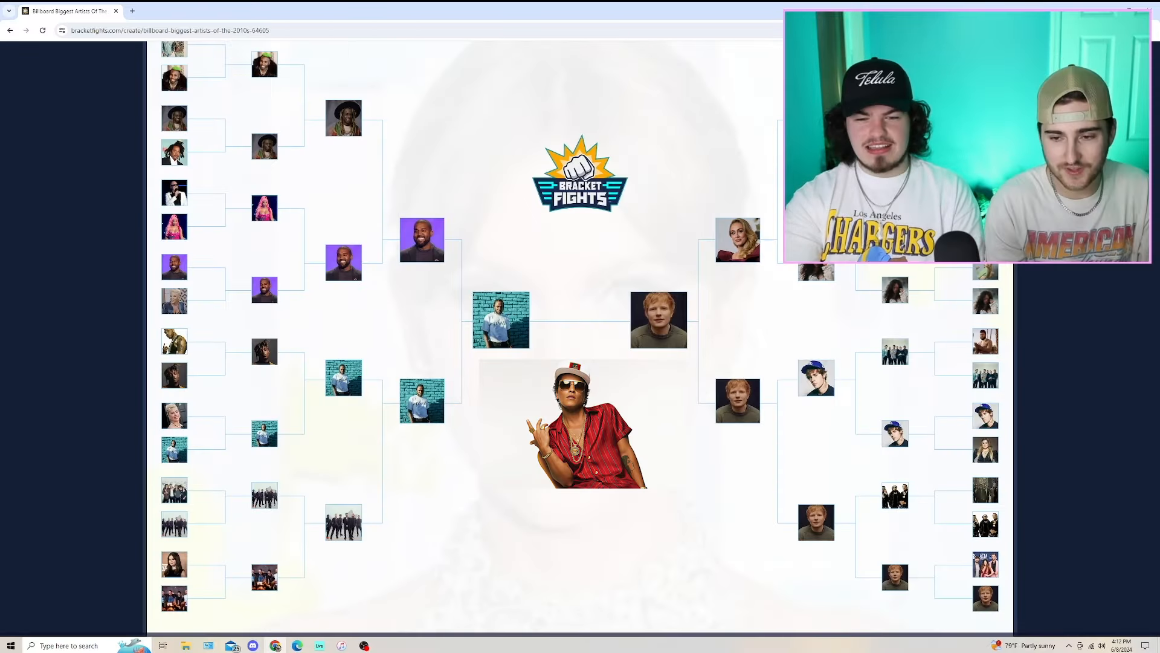
pyautogui.scroll(-3)
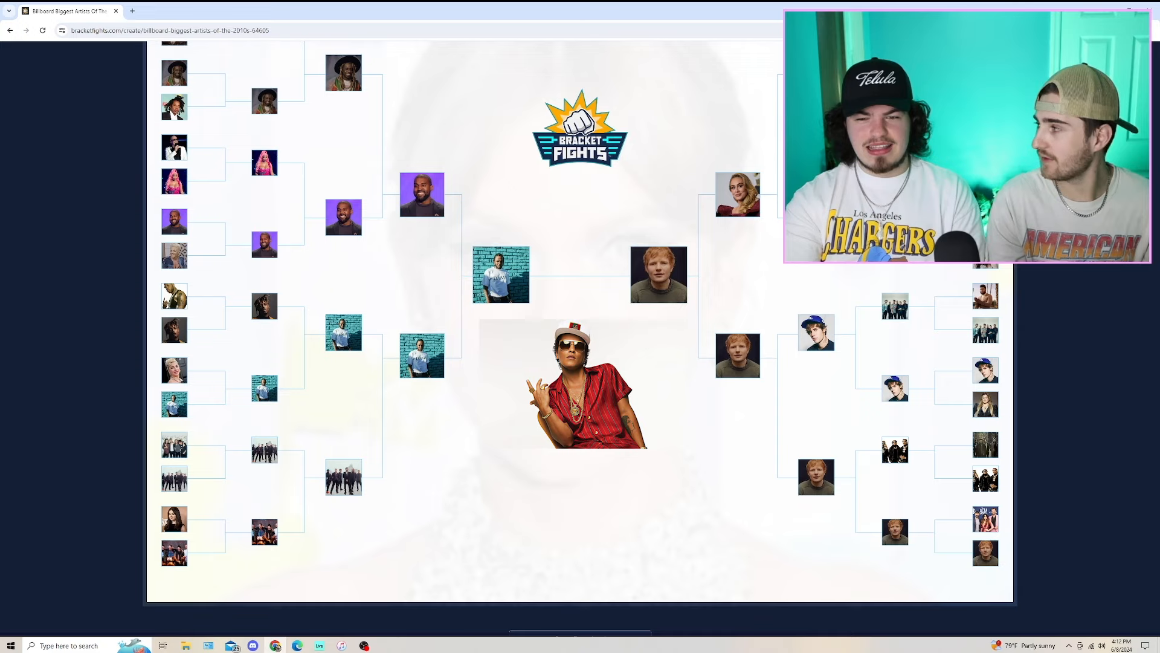